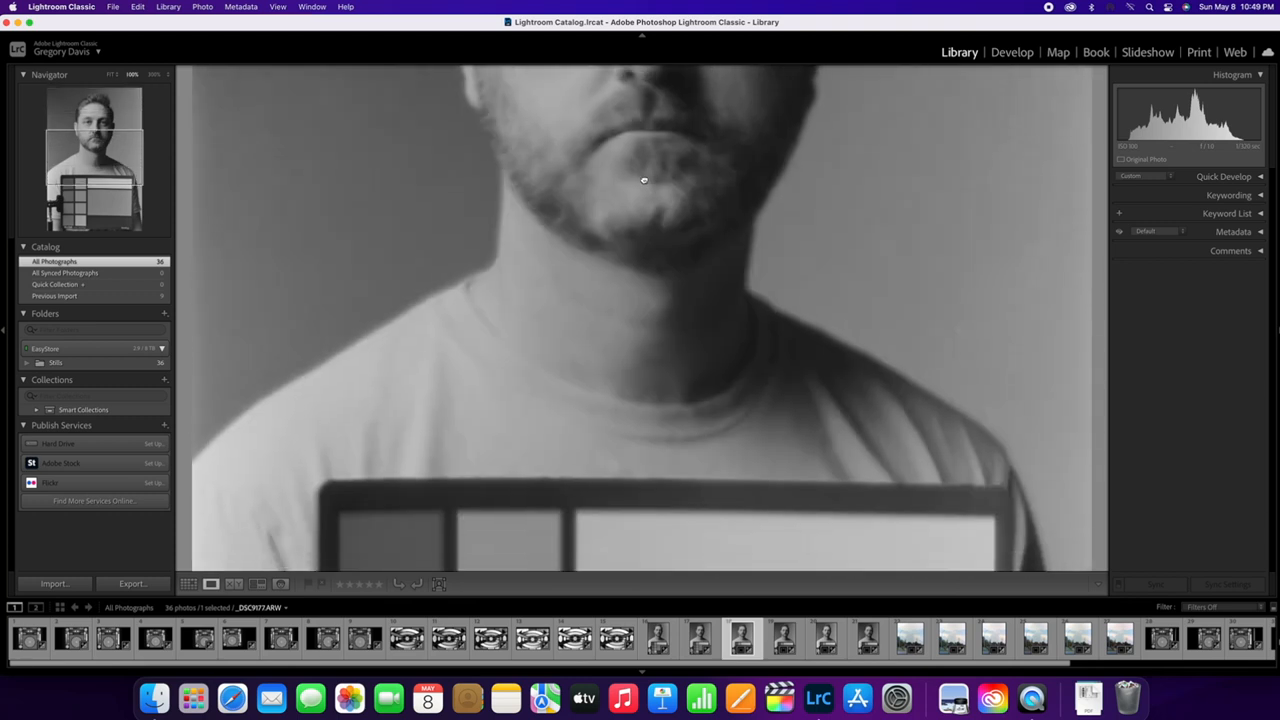
# Step through two more portrait scans in the filmstrip at 100% Loupe view.
pyautogui.click(784, 638)
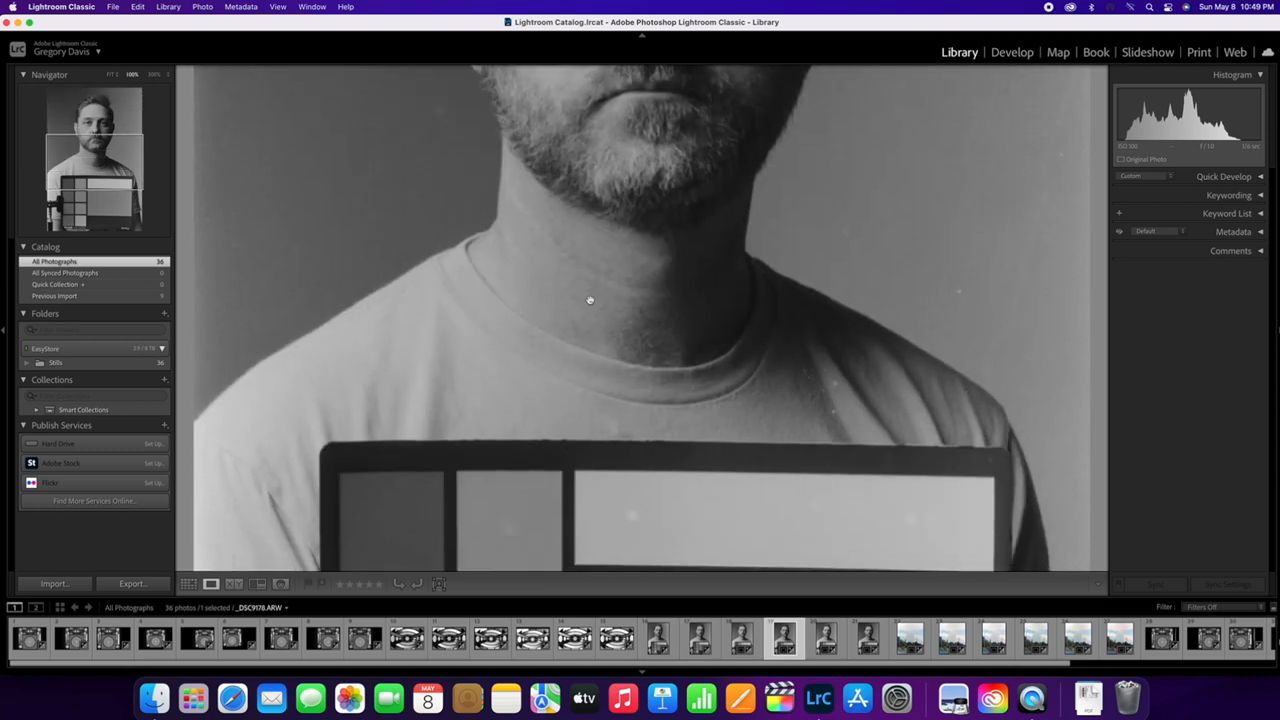
pyautogui.moveTo(593, 382)
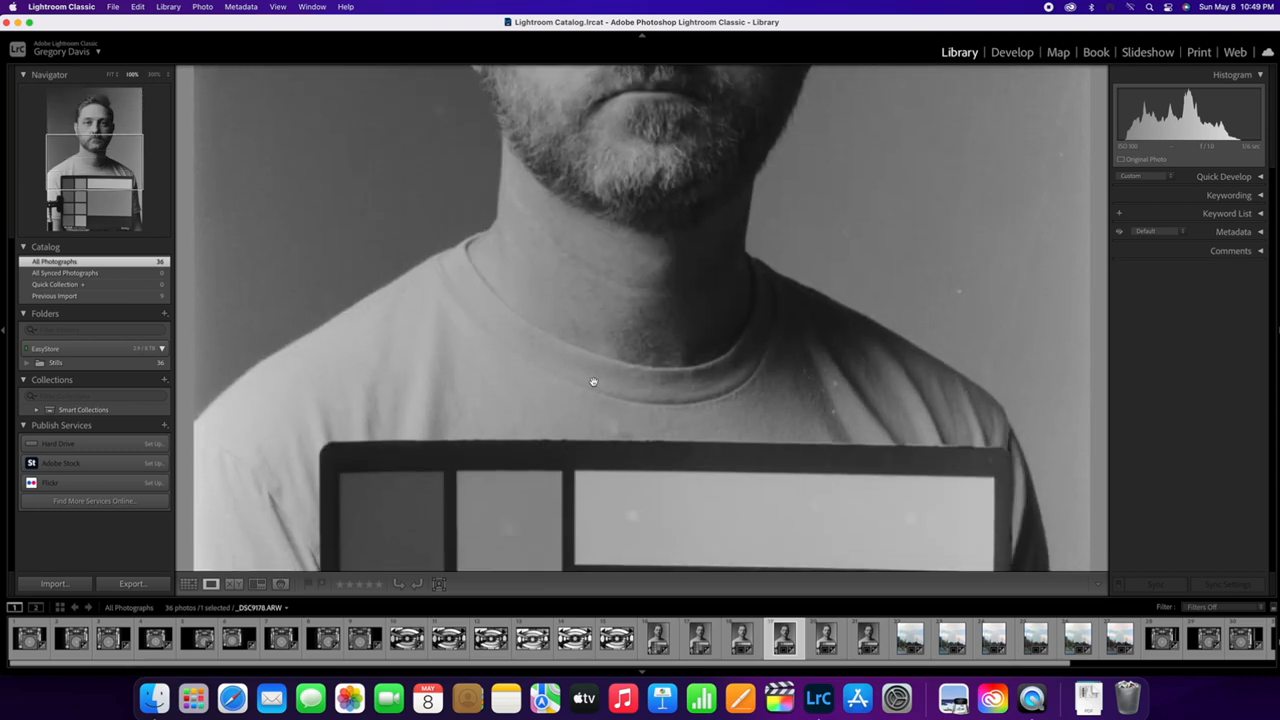
pyautogui.click(700, 637)
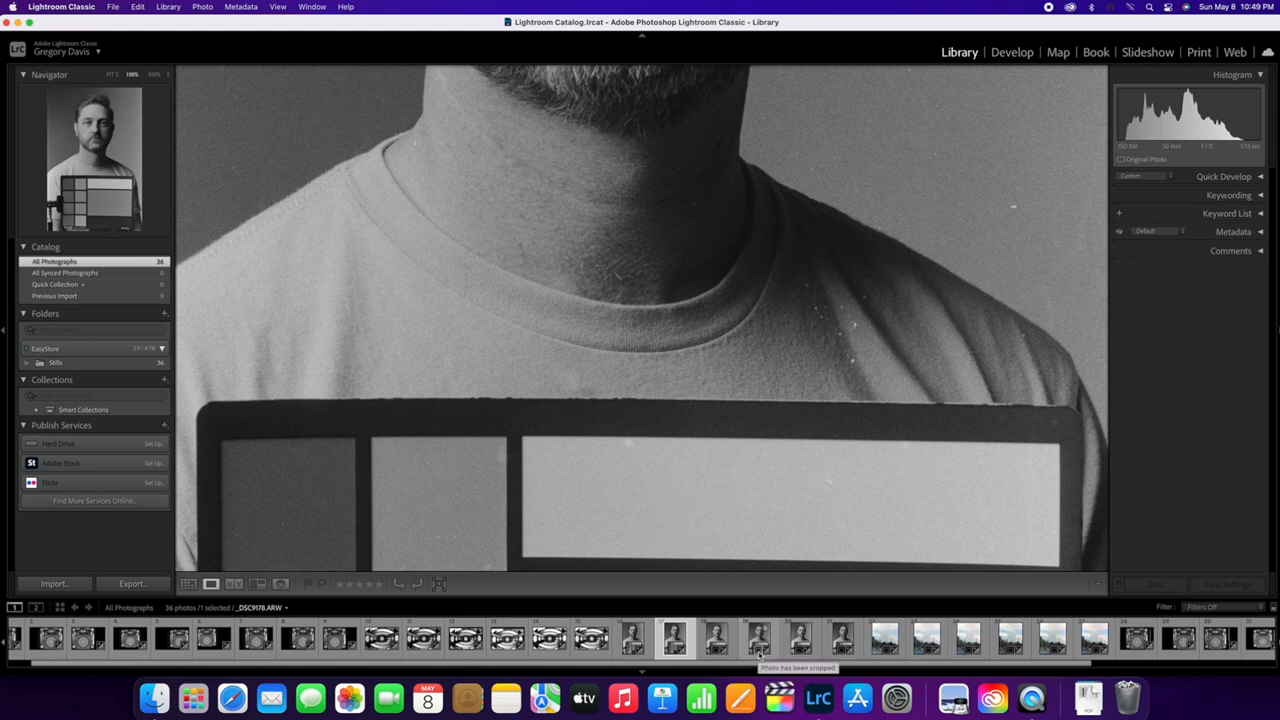
# Open another portrait scan and pan the 100% view up to the man's face.
pyautogui.click(800, 638)
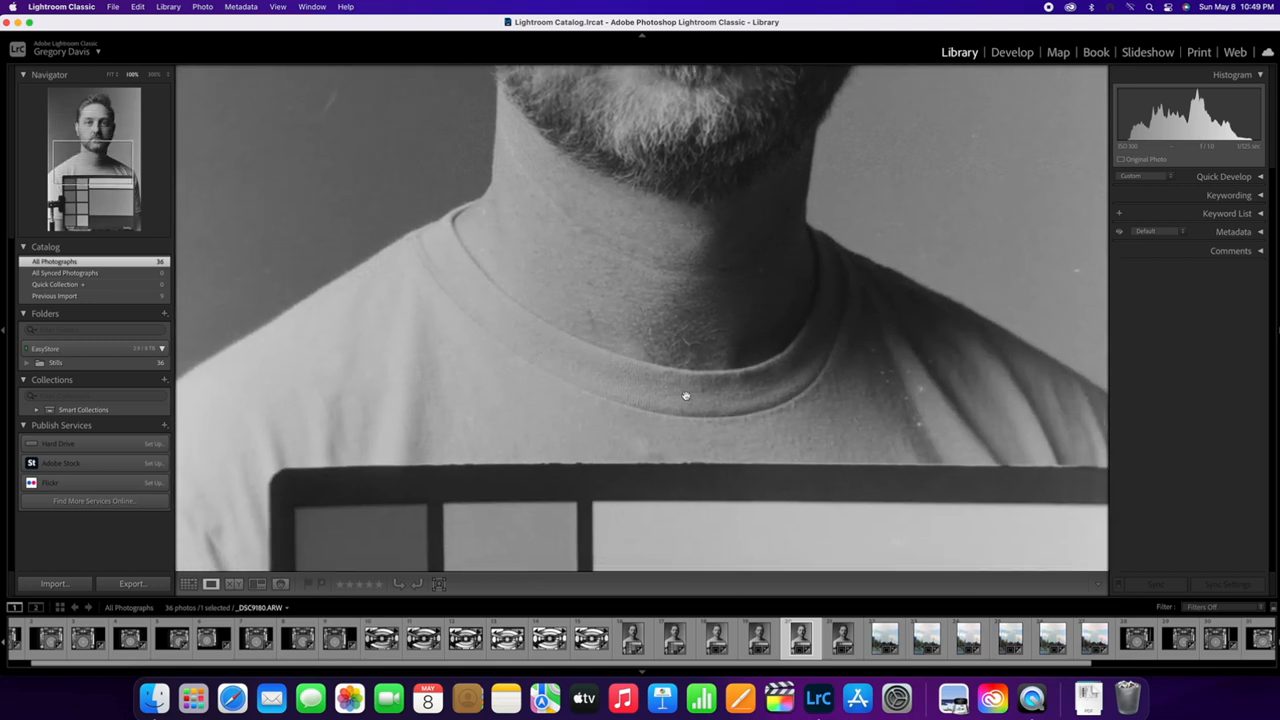
pyautogui.moveTo(548, 343)
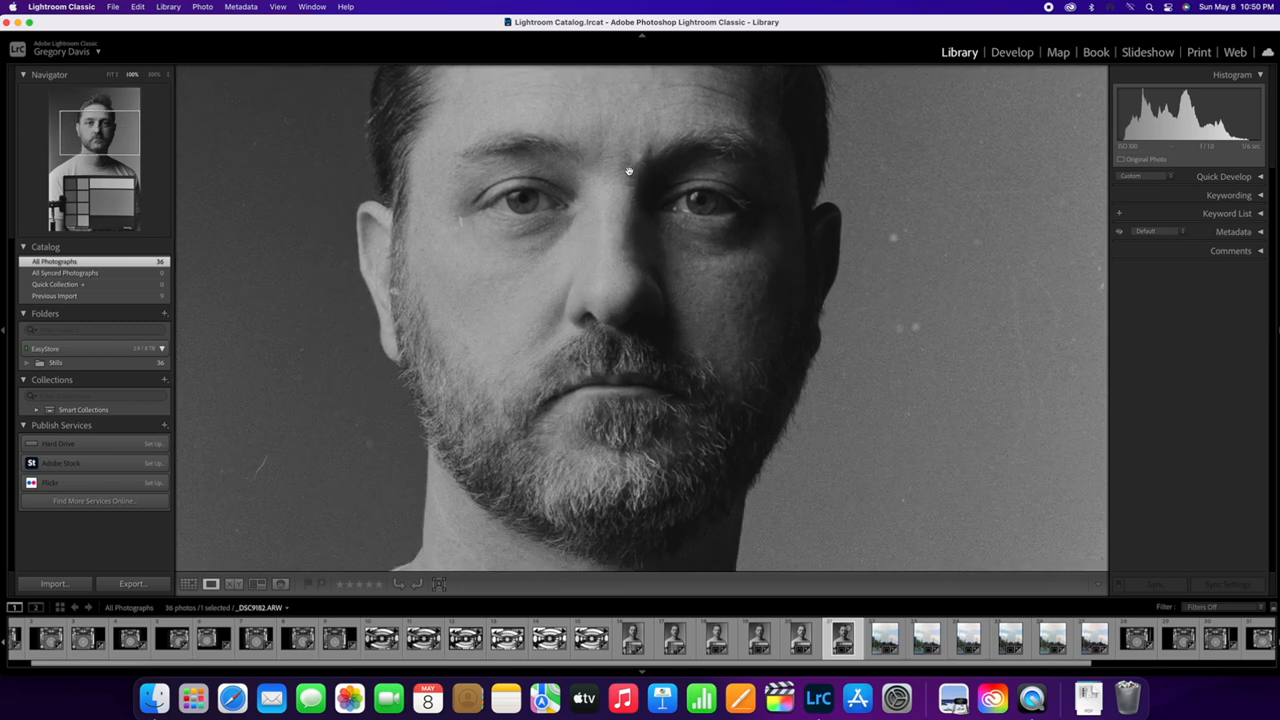
pyautogui.moveTo(629, 170); pyautogui.dragTo(571, 462)
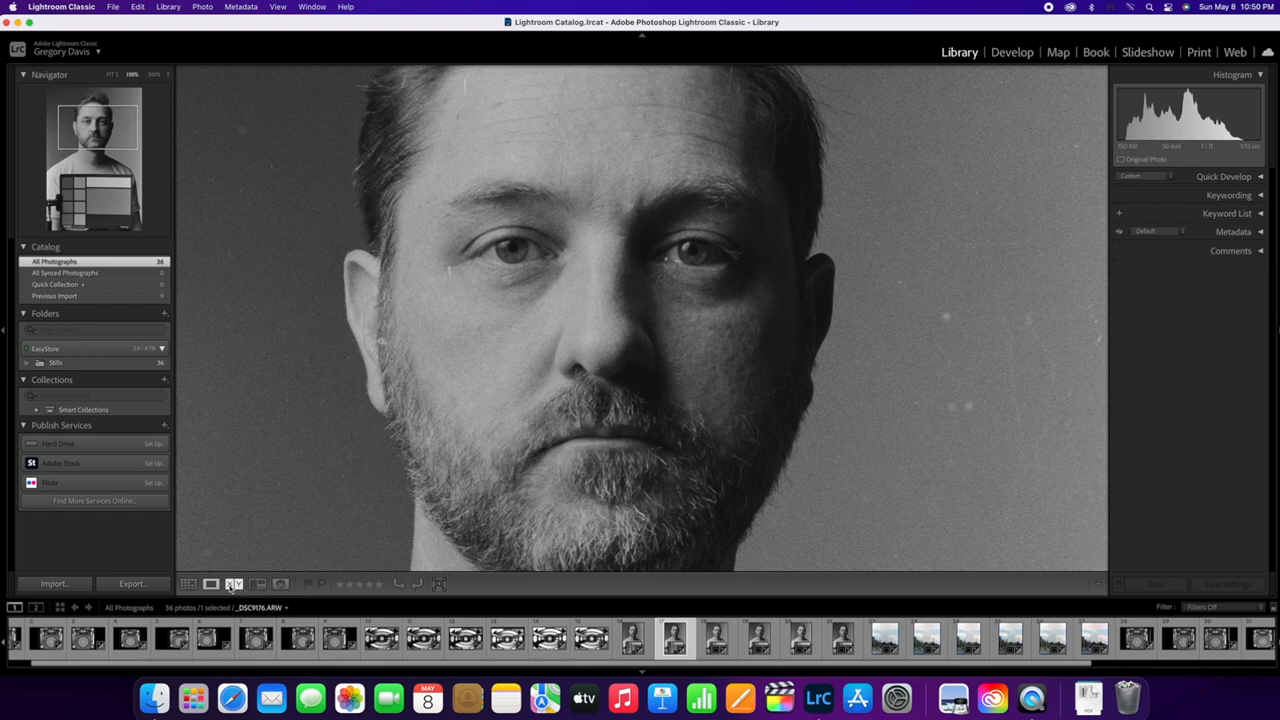
# Switch to Compare view with Select and Candidate face crops side by side.
pyautogui.click(234, 583)
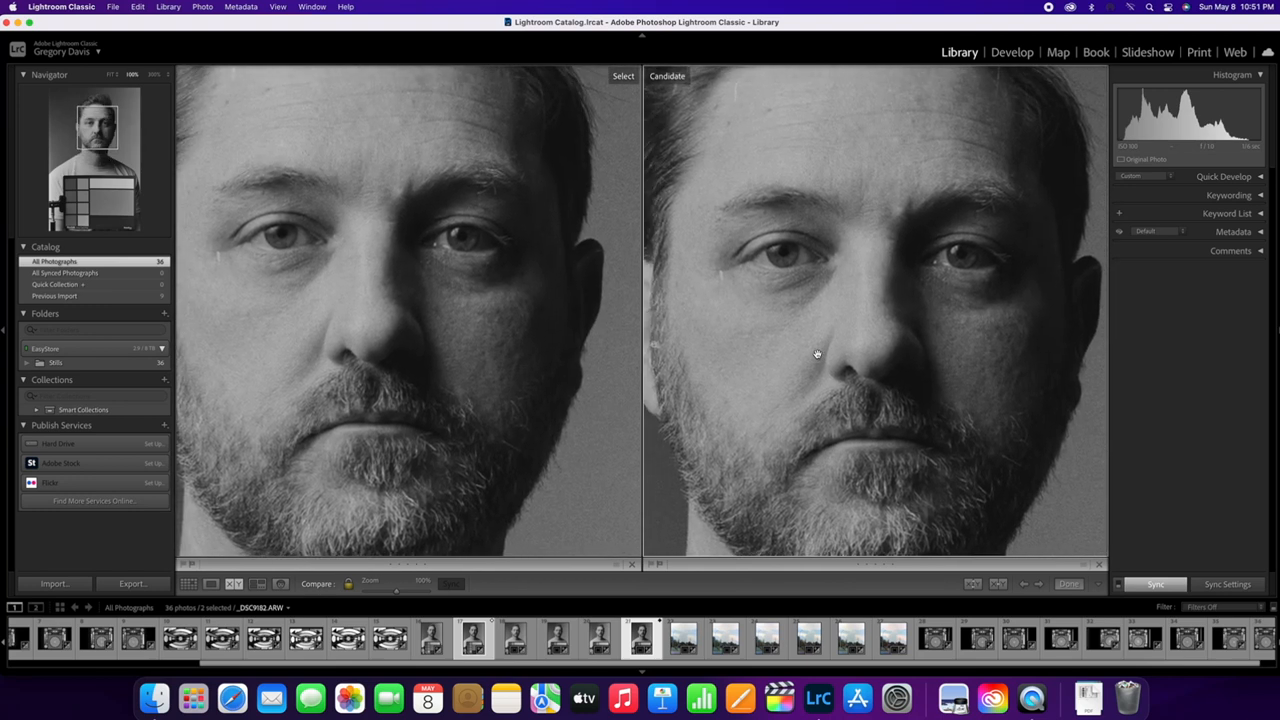
pyautogui.moveTo(811, 349)
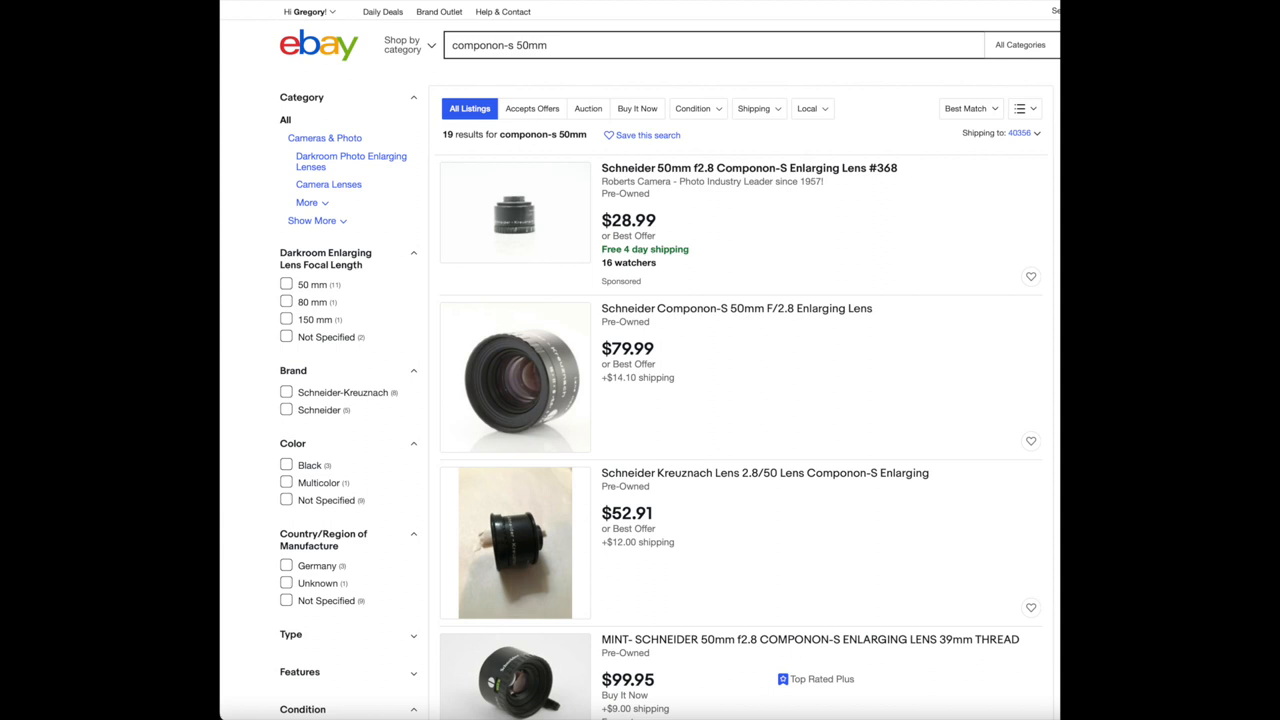
# Search eBay for 'canon ef 100mm f/2.8l macro is usm lens'.
pyautogui.write('canon ef 100mm f/2.8l macro is usm lens')
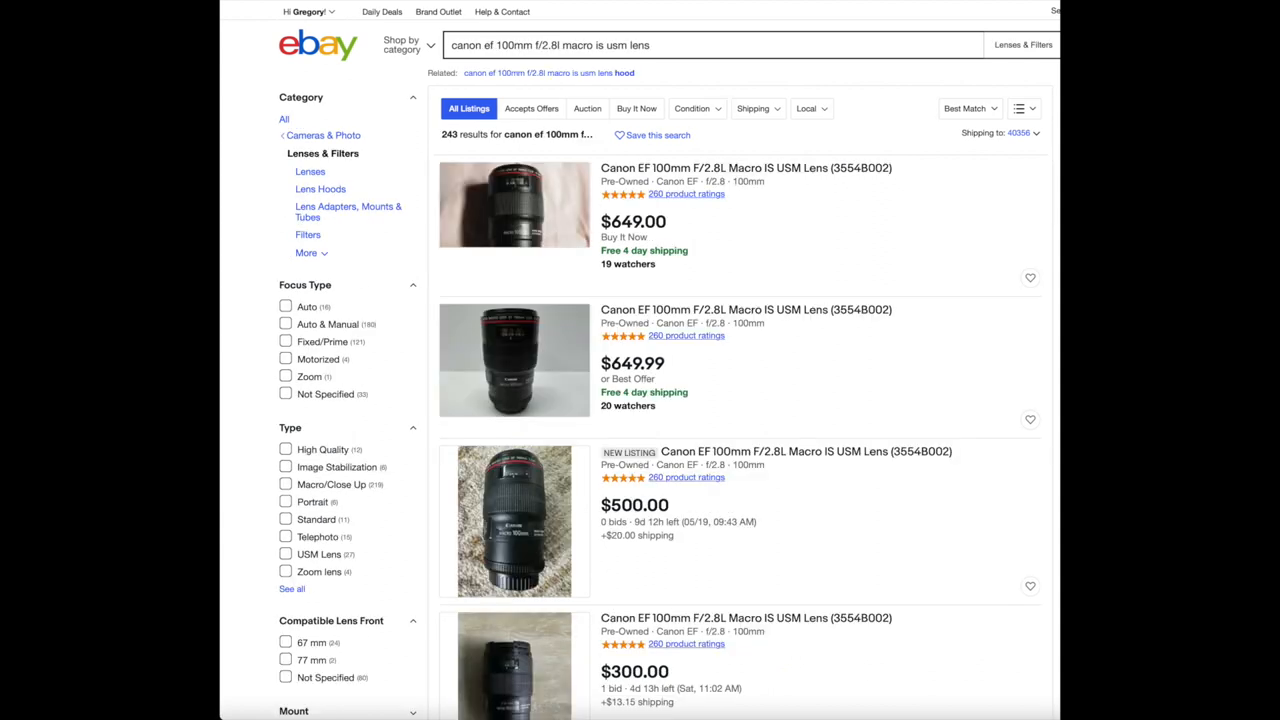